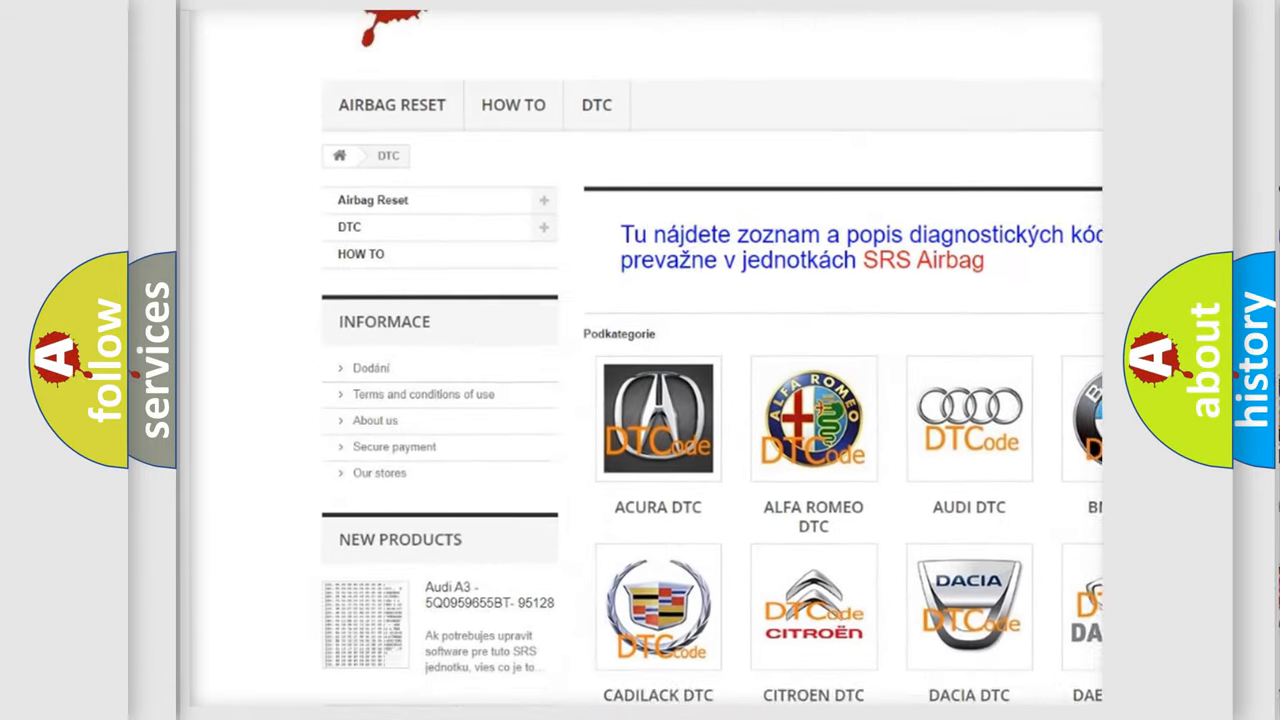
- Scroll the DTC page past the car-brand logos to the B-series code list
scroll(down, 3)
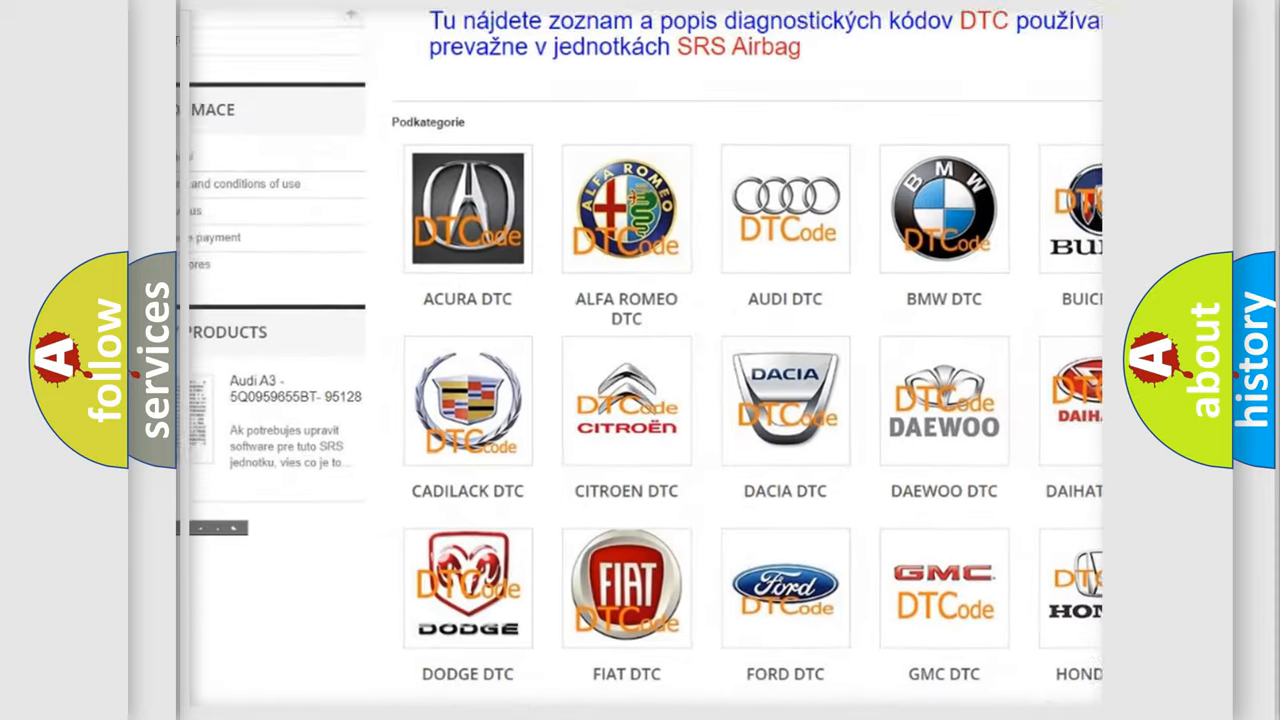
scroll(down, 3)
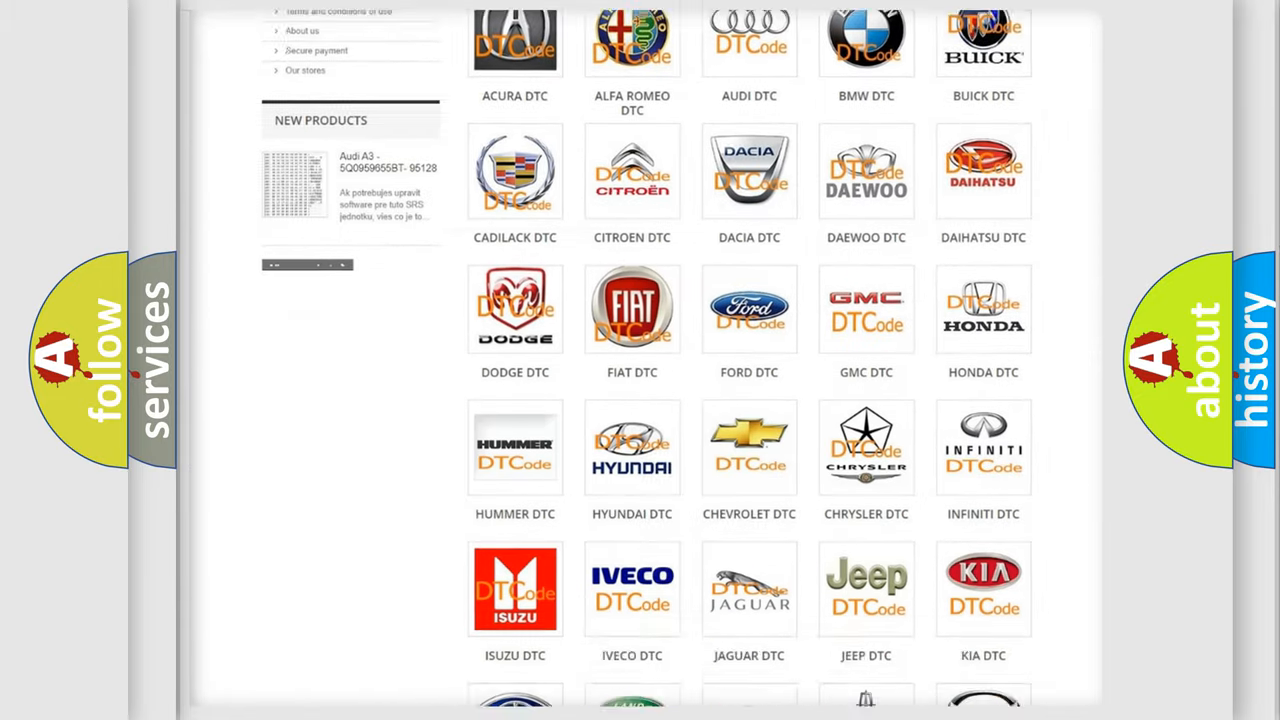
scroll(down, 3)
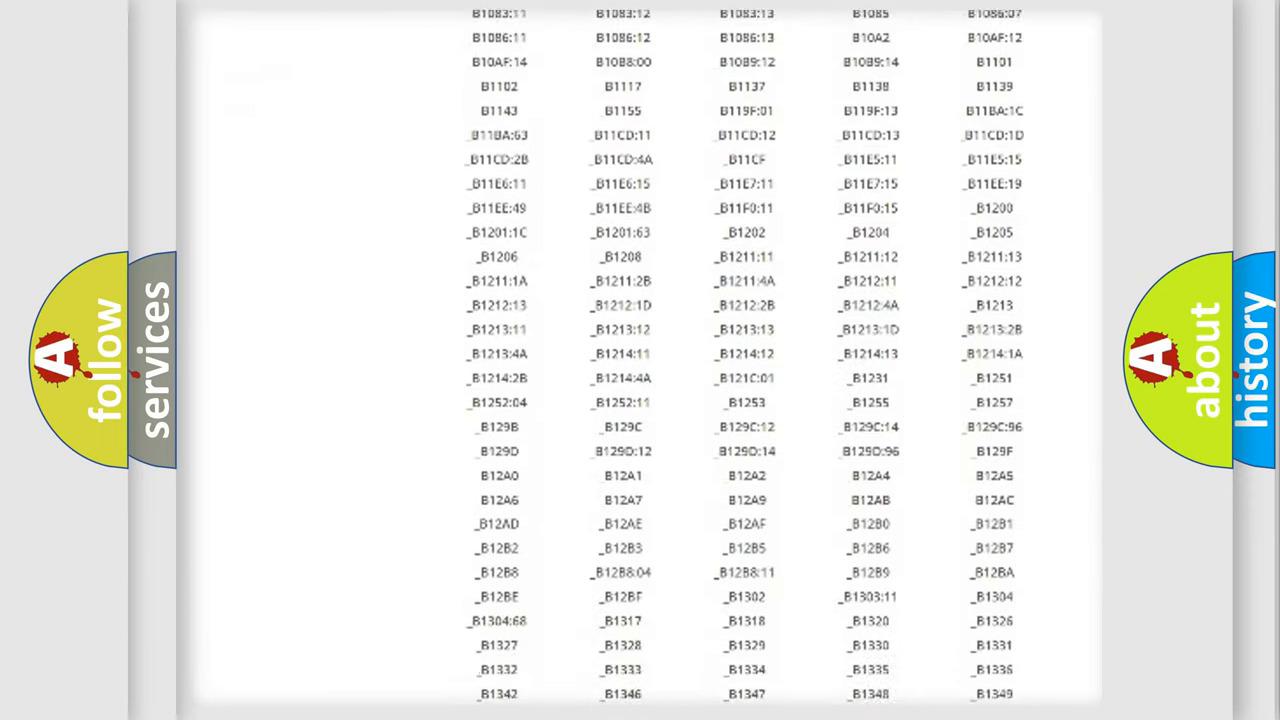
scroll(down, 3)
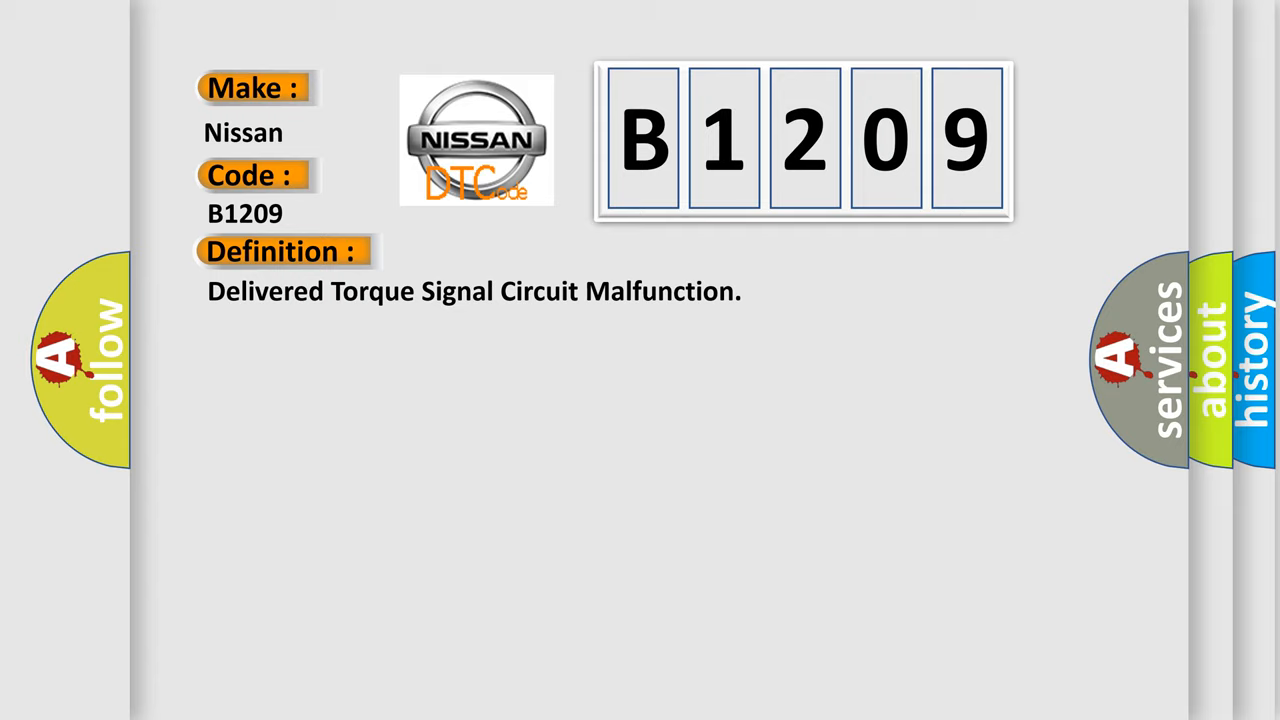
- Reveal the B1209 Description, beginning "The engine is running.."
click(520, 251)
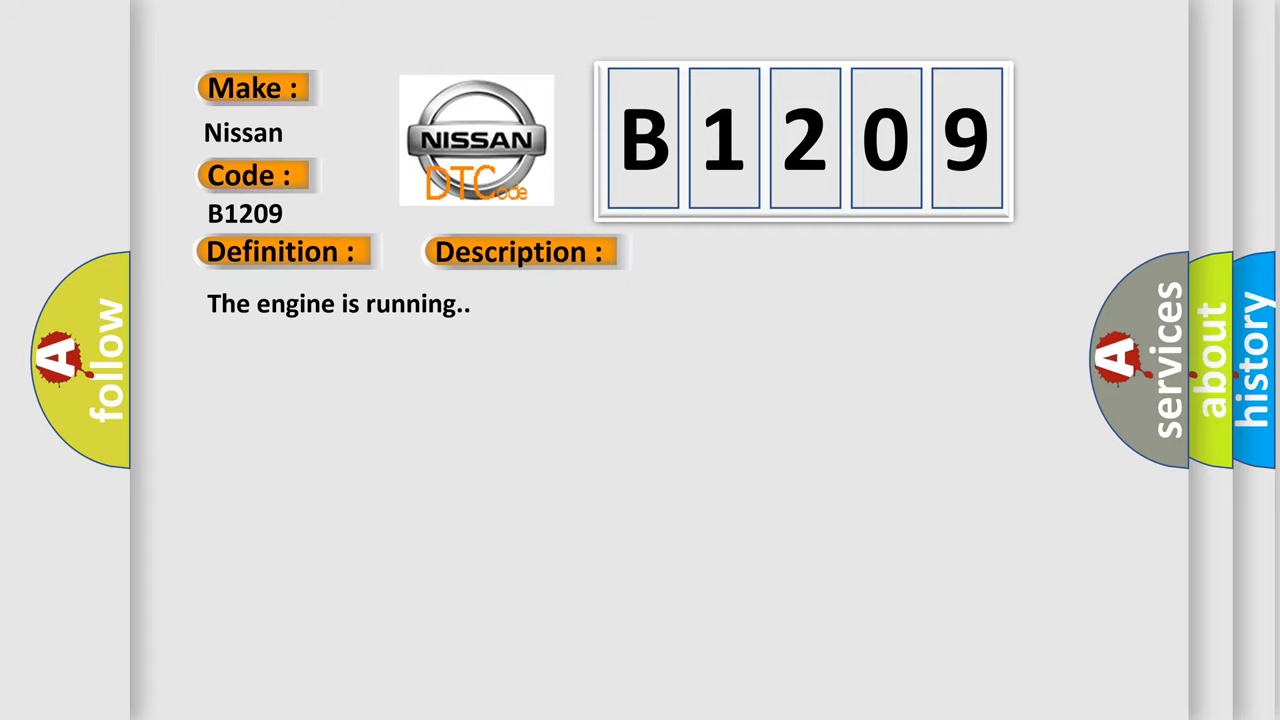